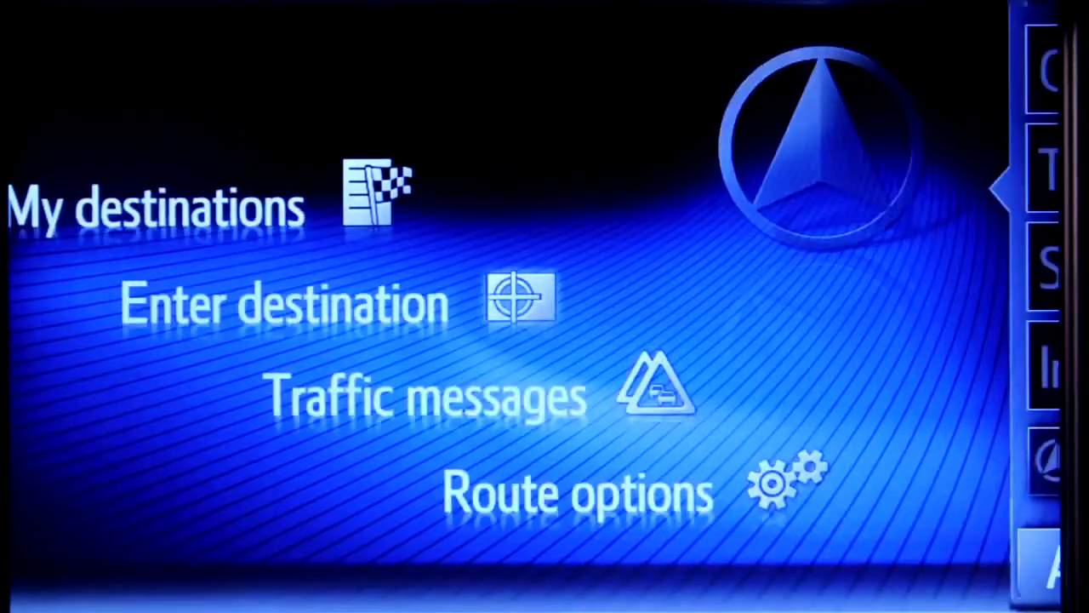
Load POIs and routes from the server via the destination entry's Advanced options.
left_click(281, 302)
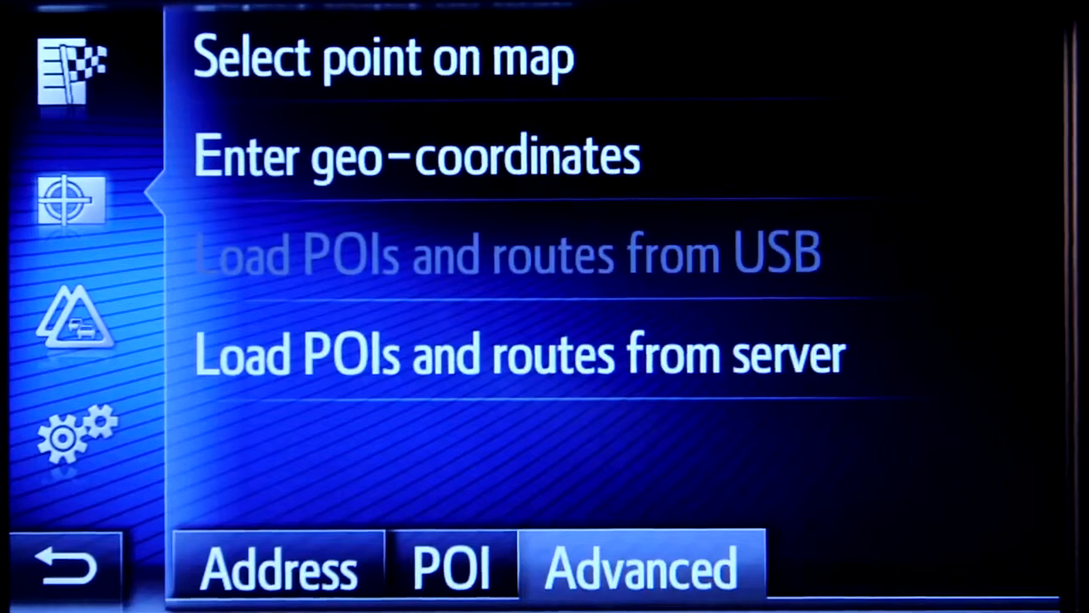
left_click(519, 353)
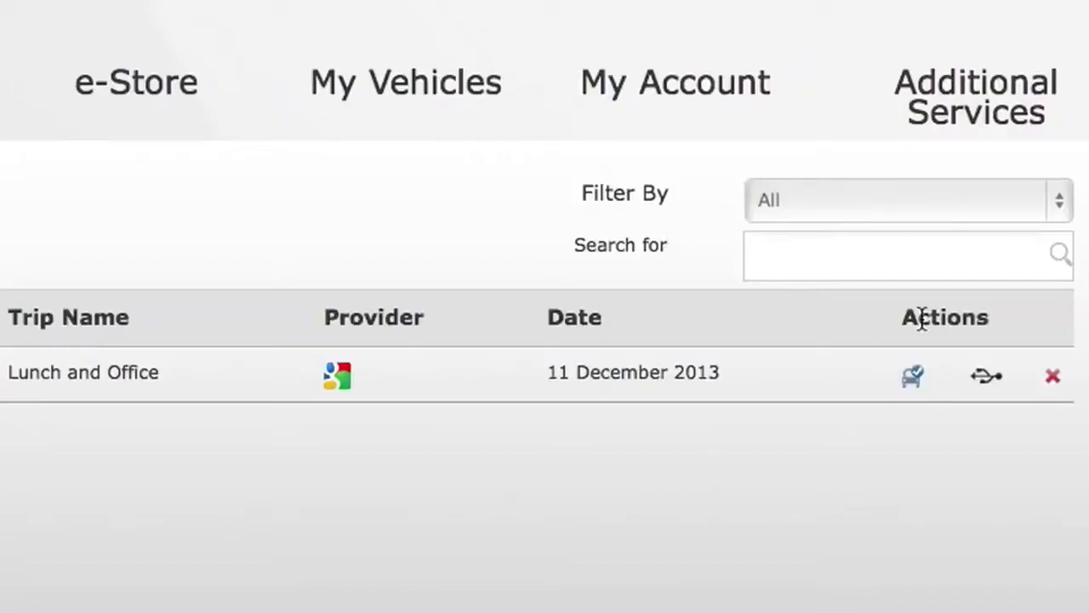
Send the Lunch and Office trip to USB from its Actions column, targeting MyVehicle1.
left_click(985, 375)
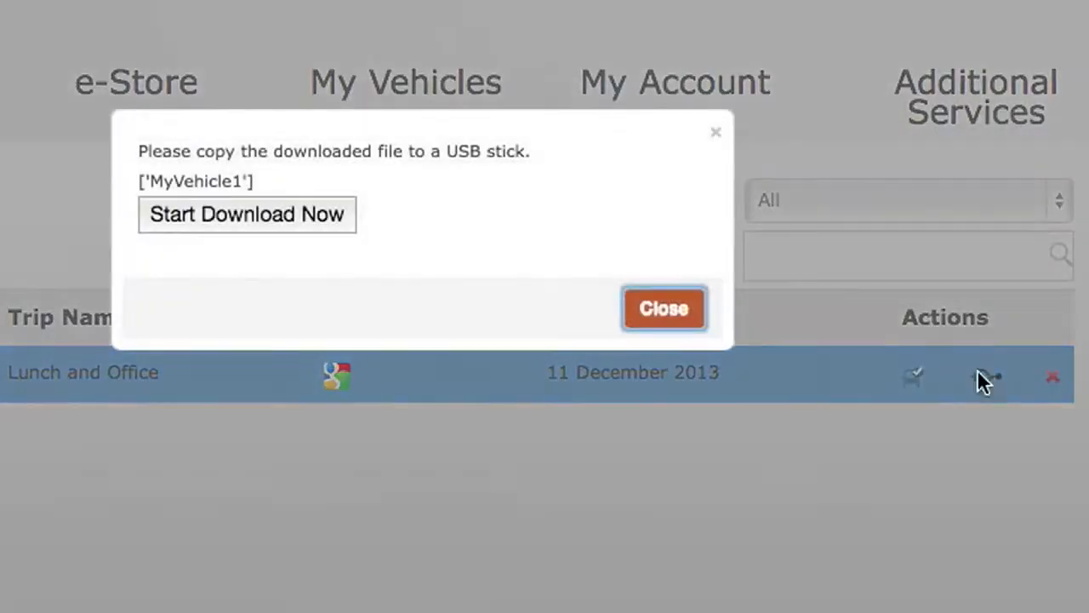
mouse_move(290, 226)
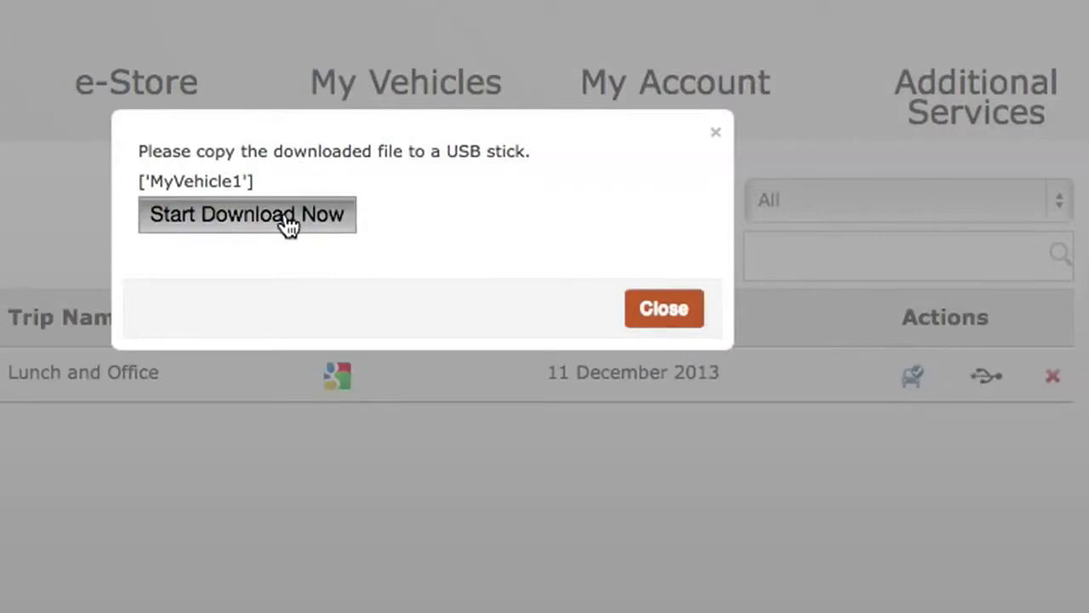